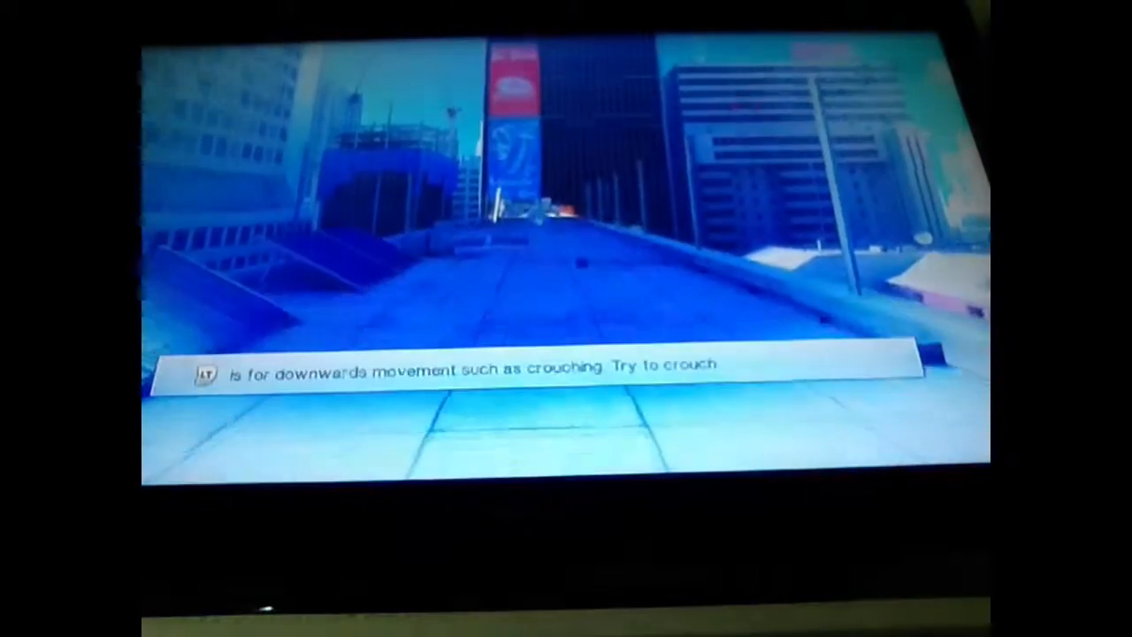
Pause the training session at the crouch tutorial prompt to bring up the pause menu.
key(Escape)
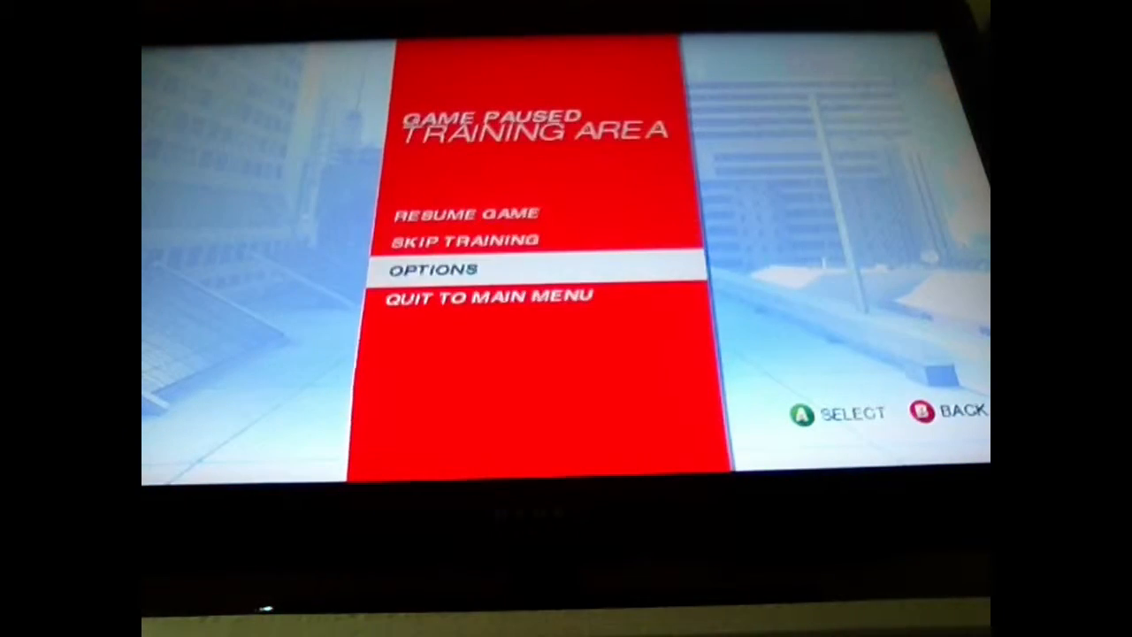